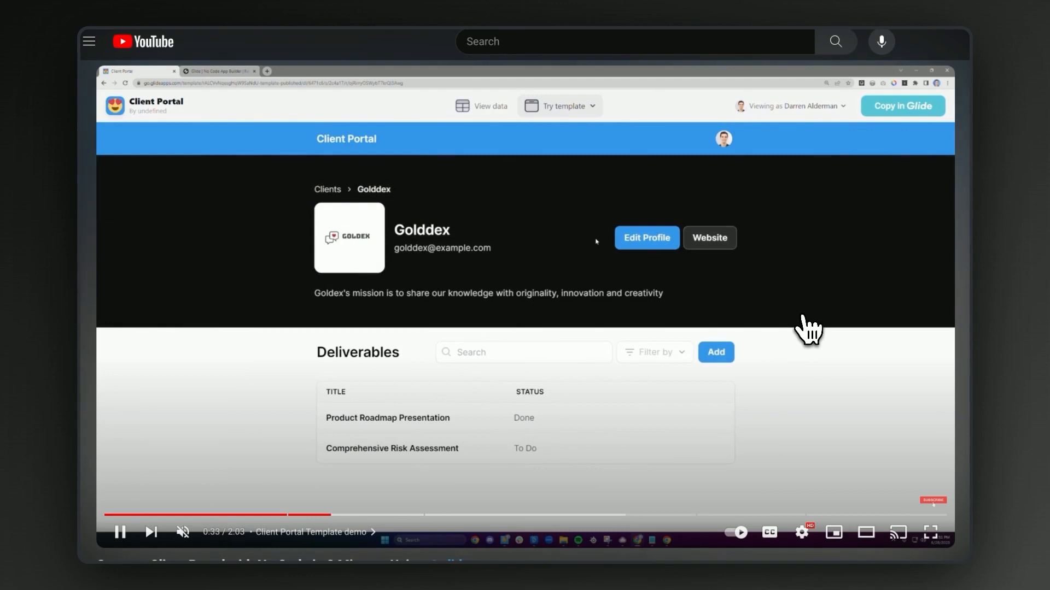
# Step: Switch from the Accounts table data to the Sales CRM app's Layout view
pyautogui.click(647, 237)
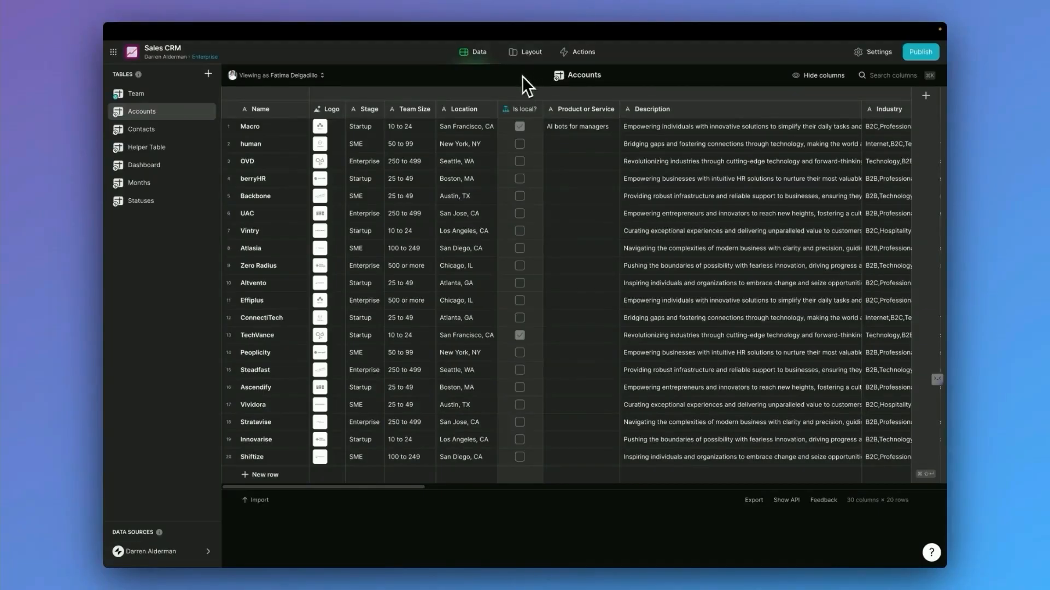
pyautogui.click(530, 51)
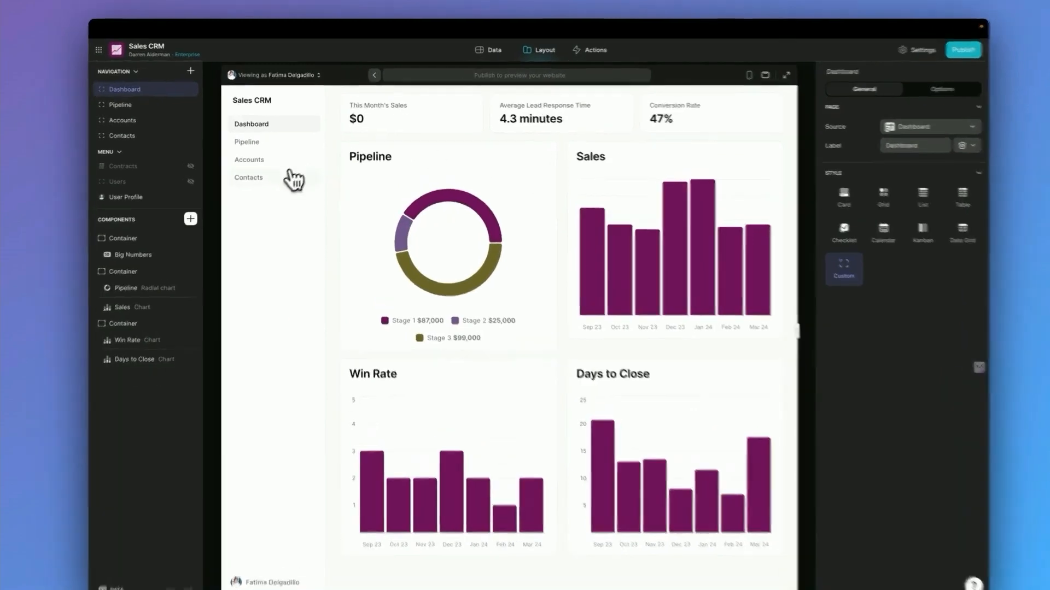
# Step: Search the Companies list for 'Macr' and explore the Company Stage and Team Size filters
pyautogui.click(122, 120)
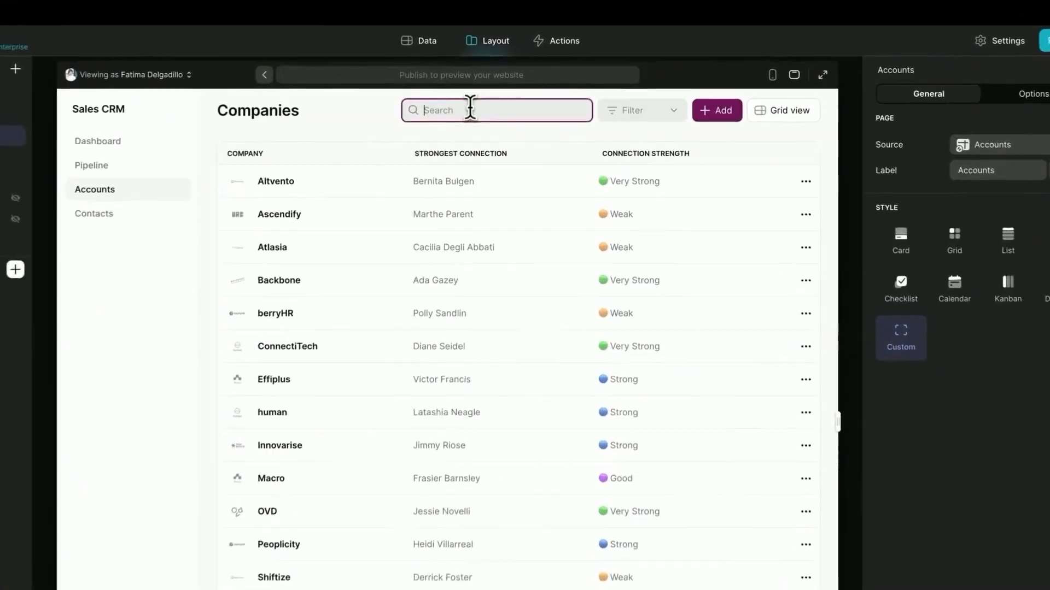
pyautogui.write('Macr')
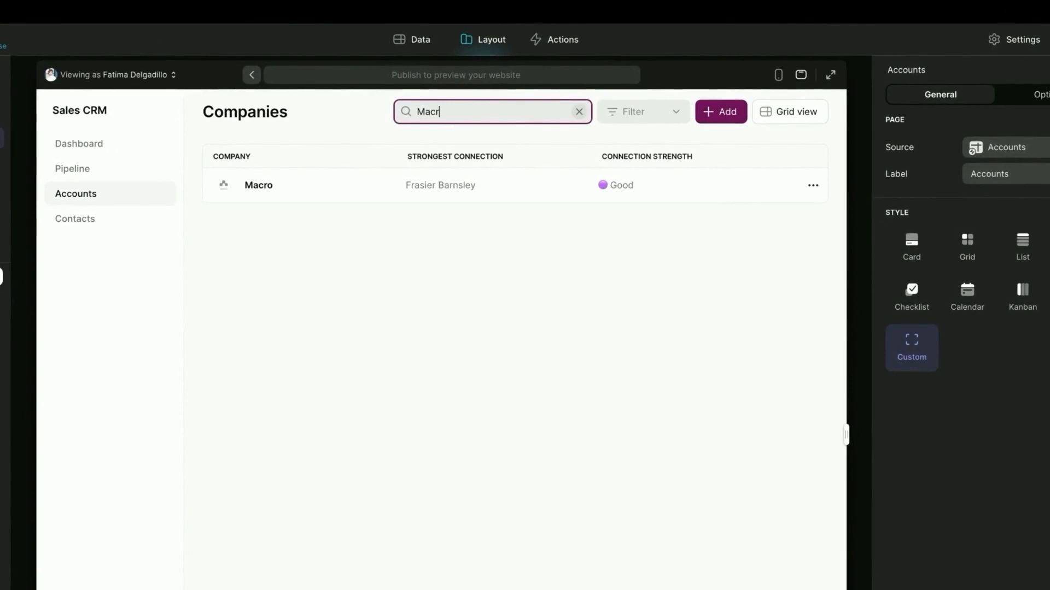
pyautogui.click(641, 111)
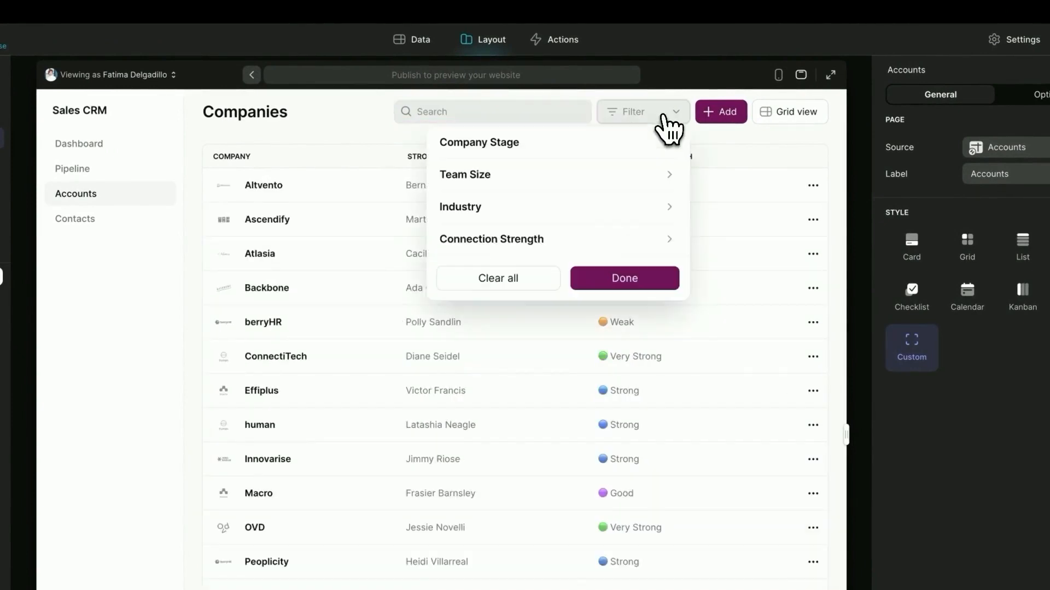
pyautogui.click(479, 142)
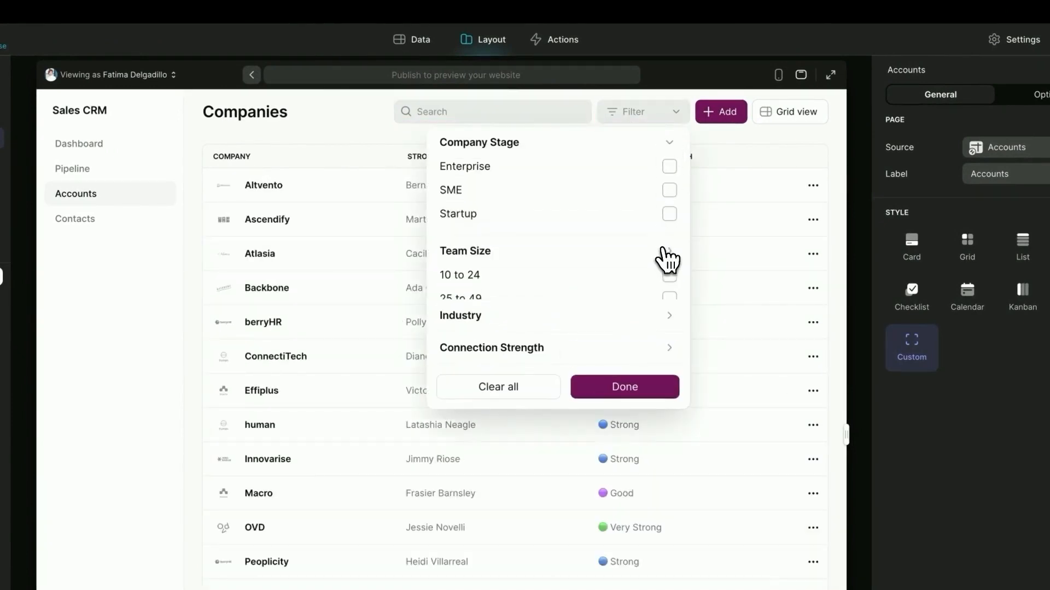
pyautogui.click(666, 250)
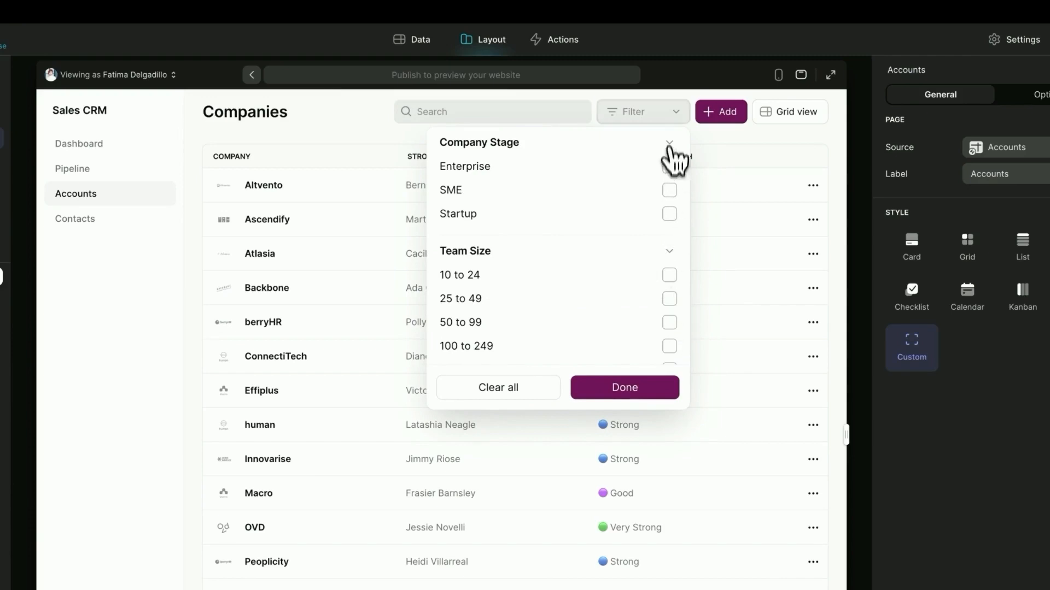
# Step: Start a new company form, cancel it, and select the Macro account
pyautogui.click(721, 111)
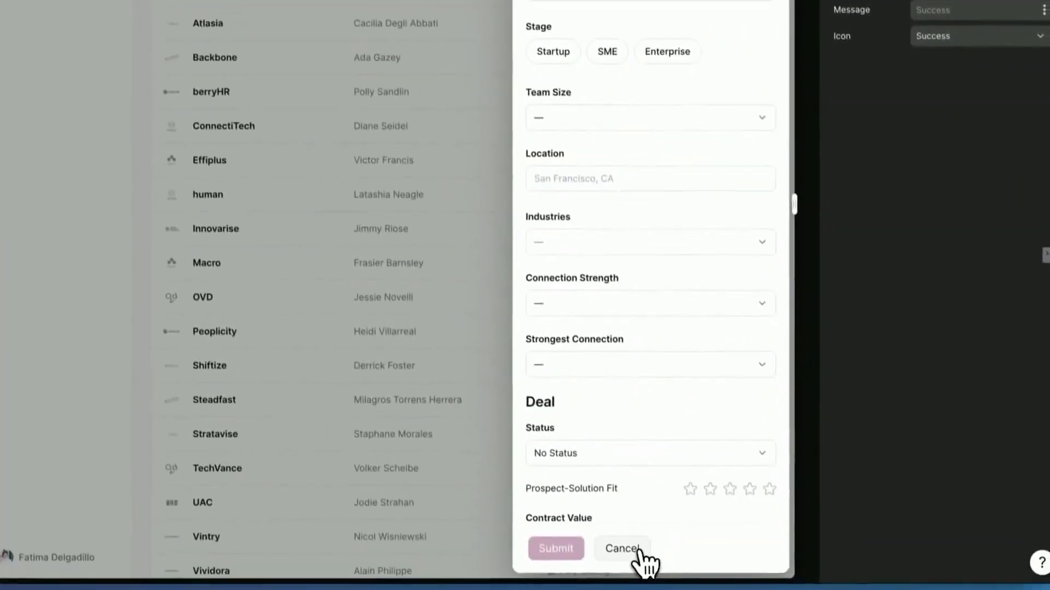
pyautogui.click(621, 548)
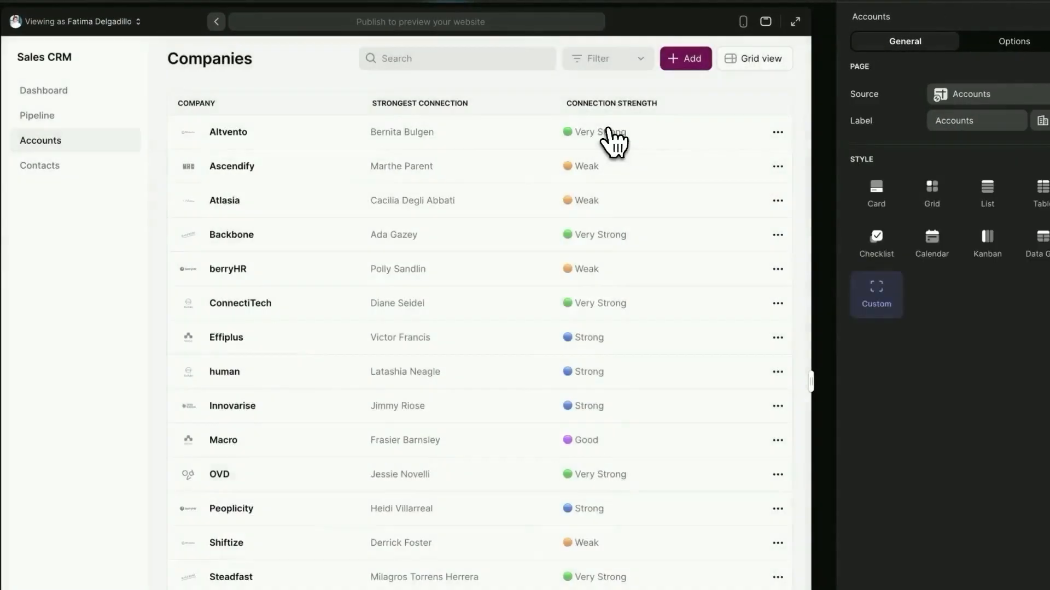
pyautogui.click(222, 440)
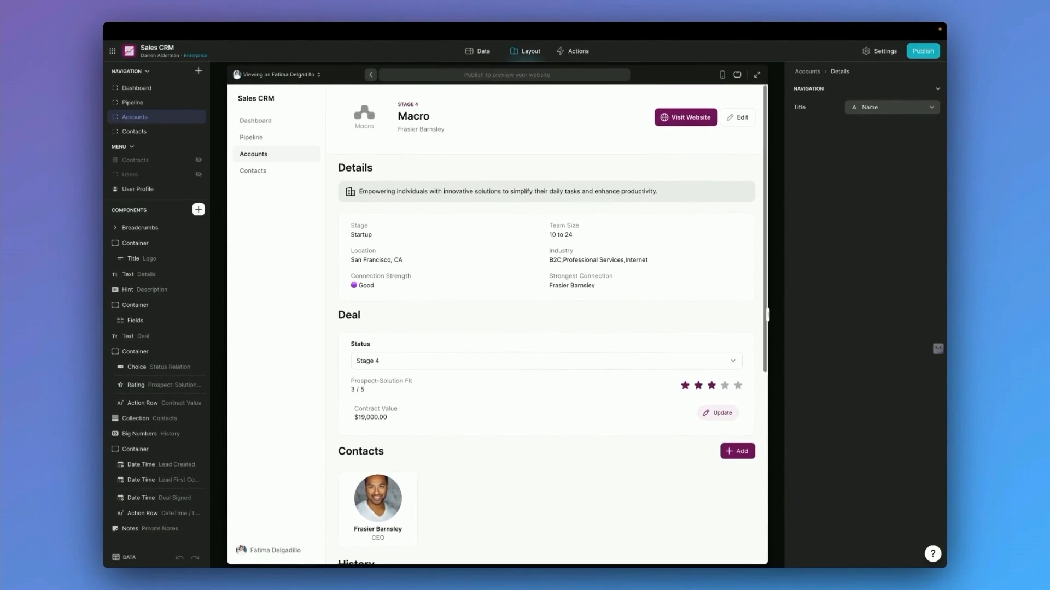
# Step: Exit the full-size preview of Macro's details and reveal its row in the data grid
pyautogui.scroll(-3)
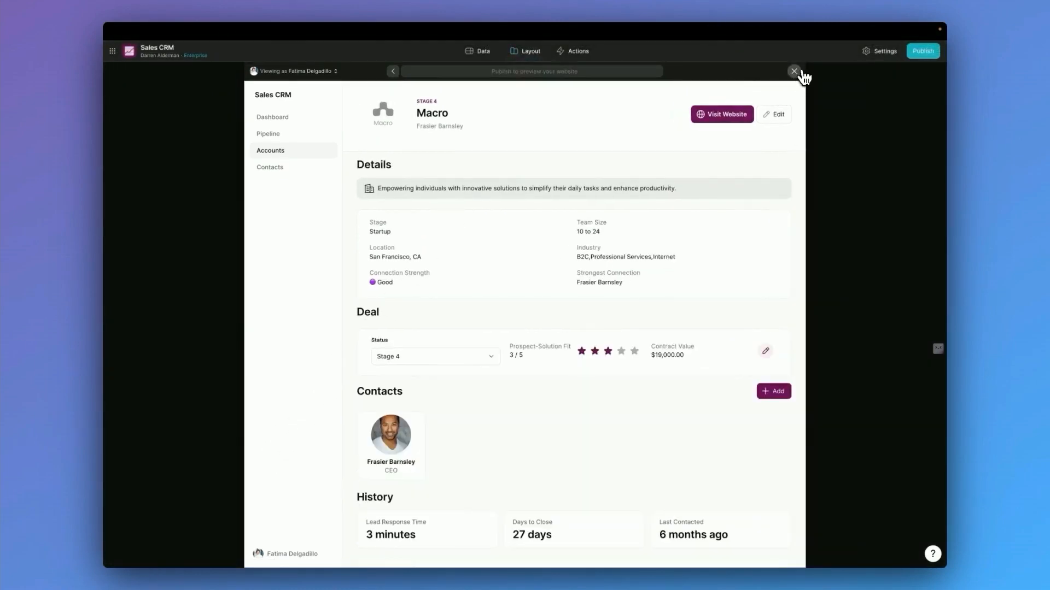
pyautogui.click(795, 71)
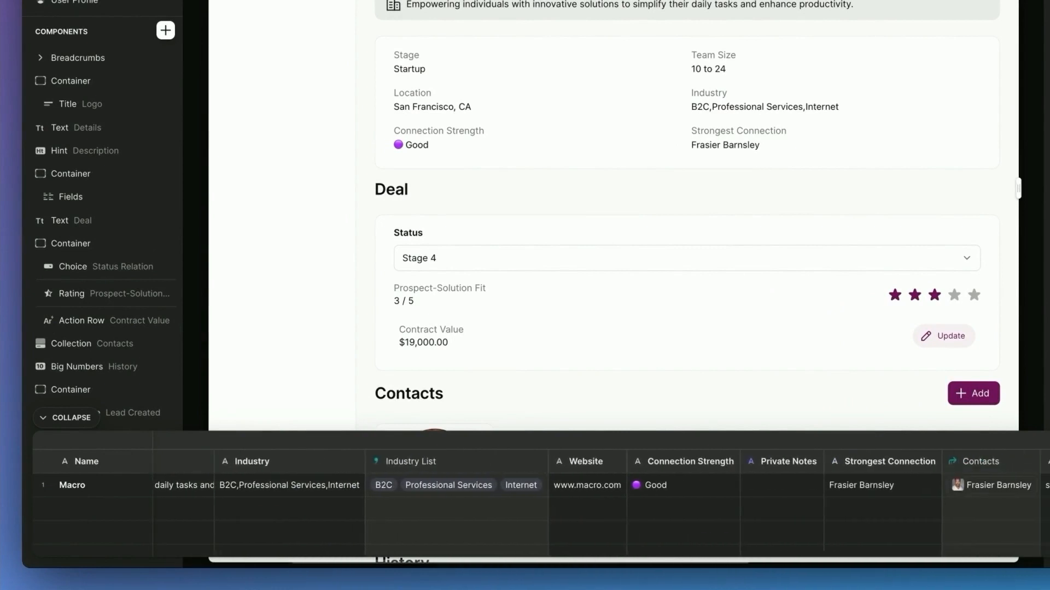
pyautogui.hscroll(3)
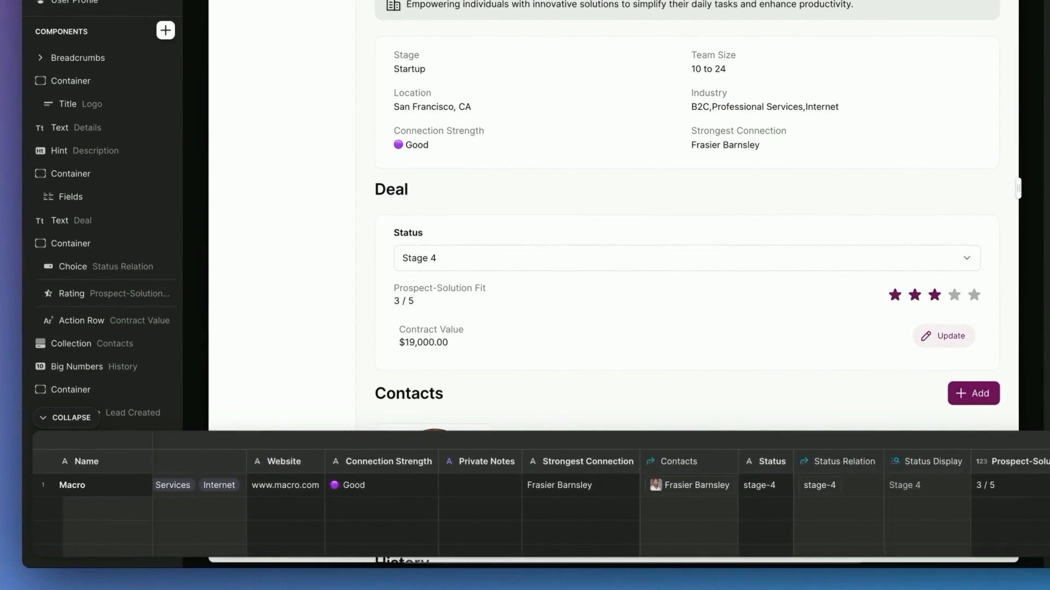
pyautogui.hscroll(3)
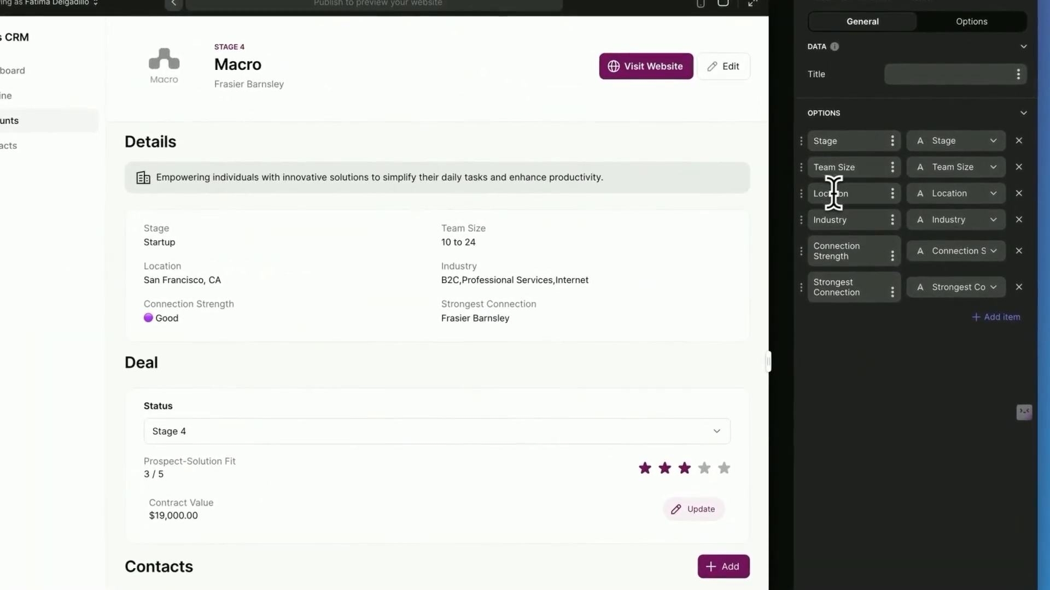
pyautogui.moveTo(887, 227)
pyautogui.write('R')
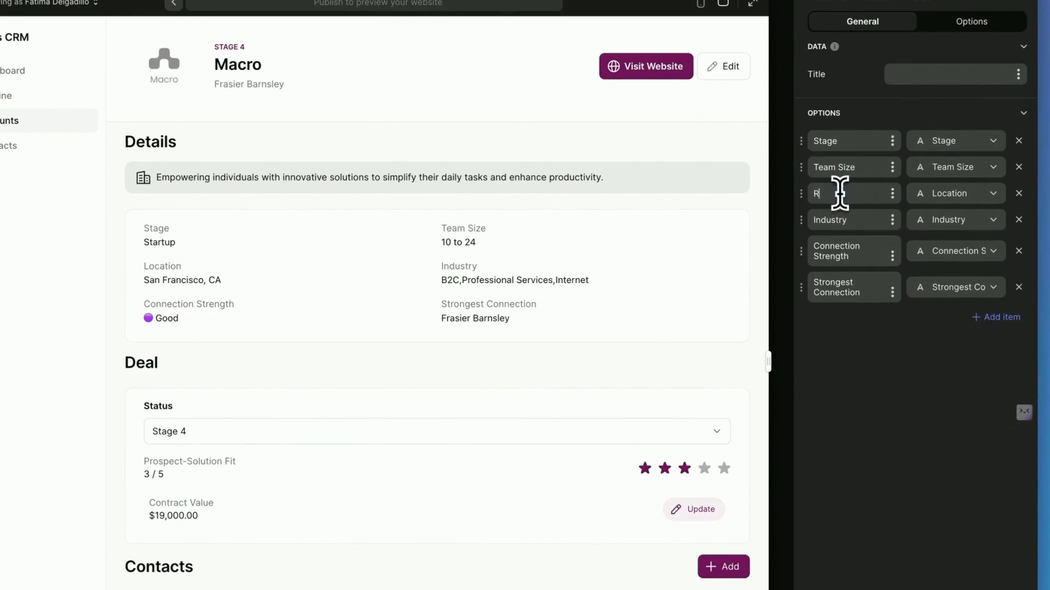
# Step: Relabel the Location field on the account details screen as Region
pyautogui.write('egion')
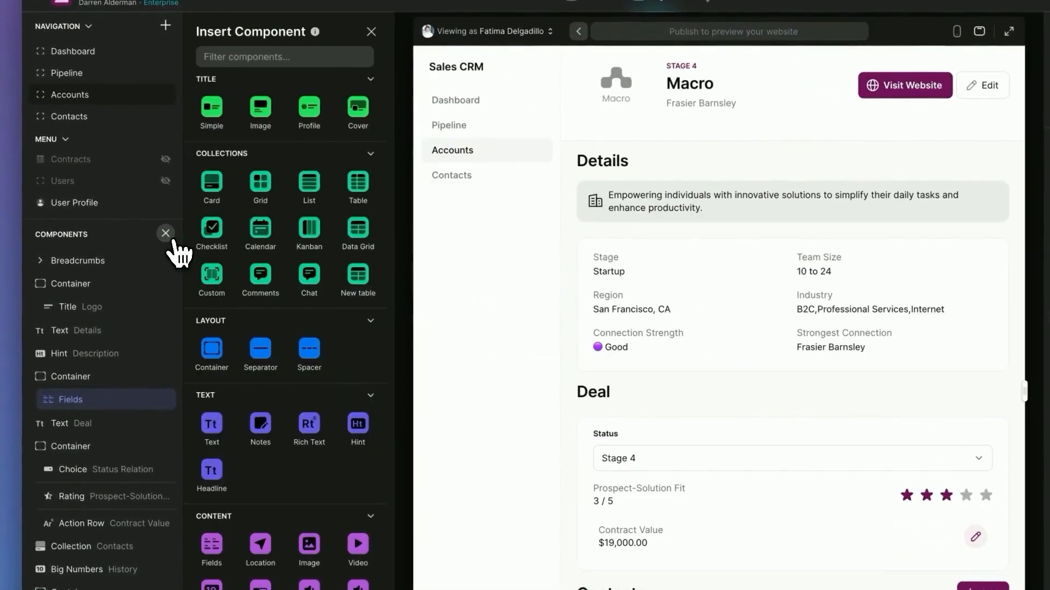
# Step: Insert a Fields component displaying Product or Service, AI bots for managers
pyautogui.write('fiel')
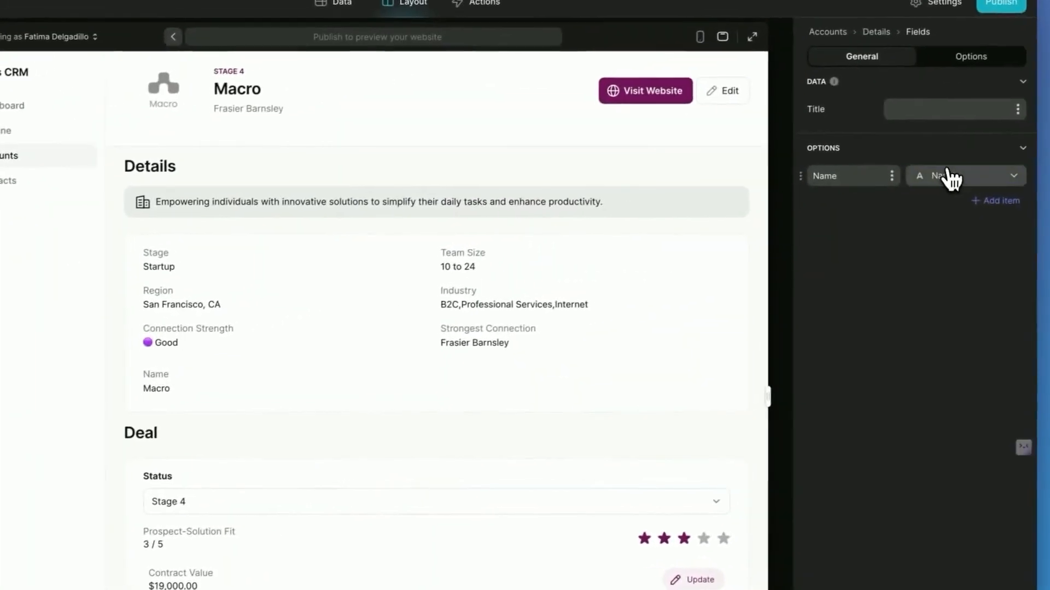
pyautogui.click(957, 177)
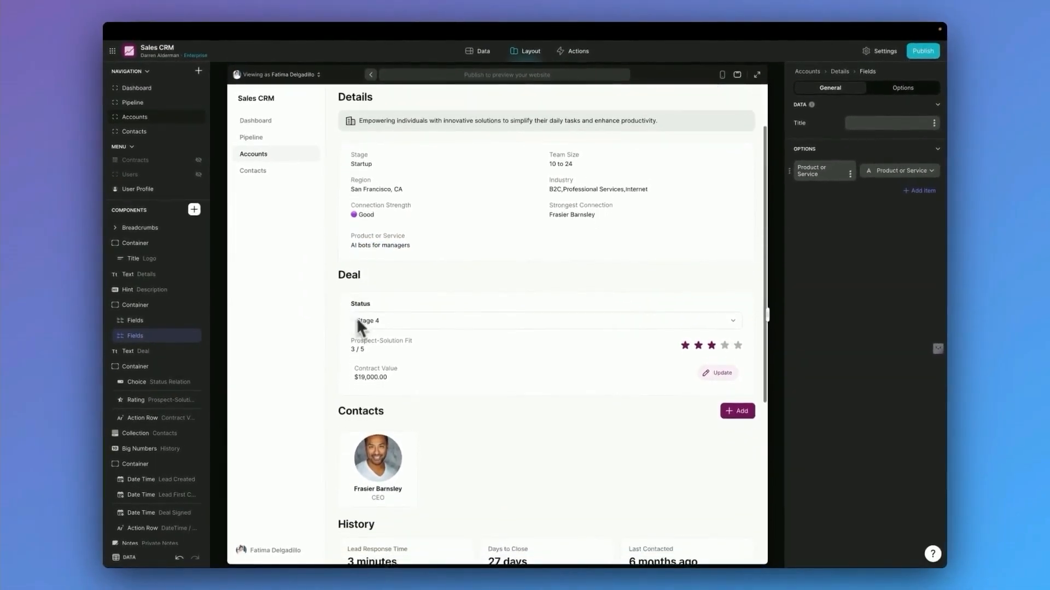
pyautogui.scroll(-3)
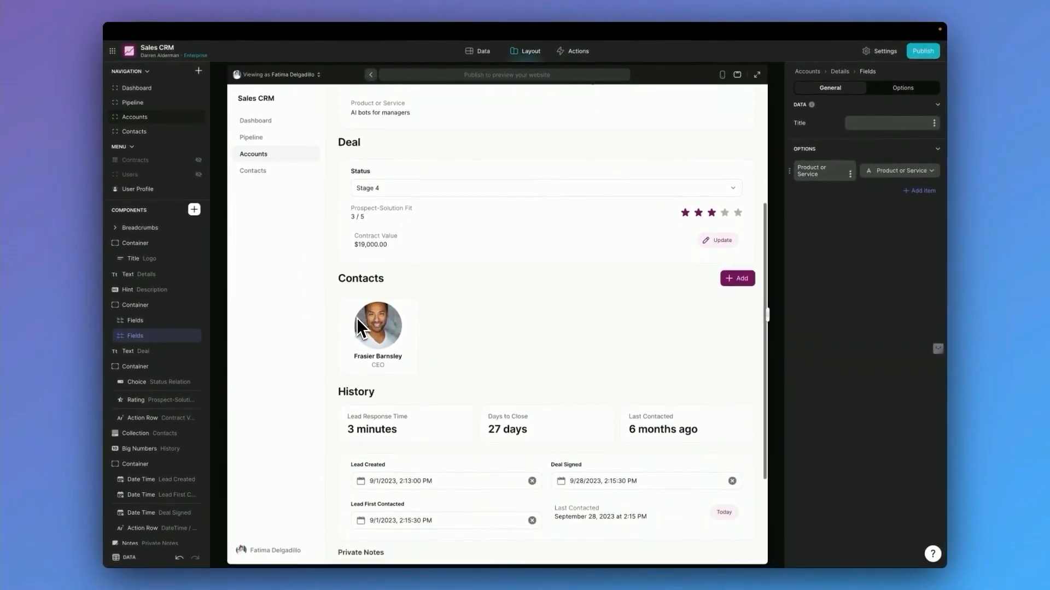
pyautogui.scroll(-3)
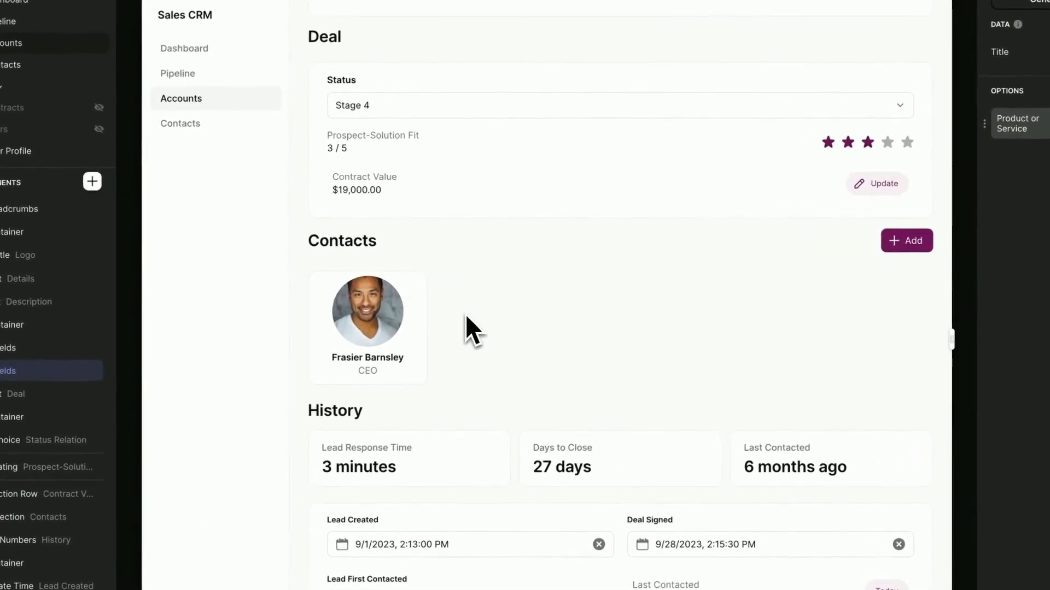
pyautogui.moveTo(401, 322)
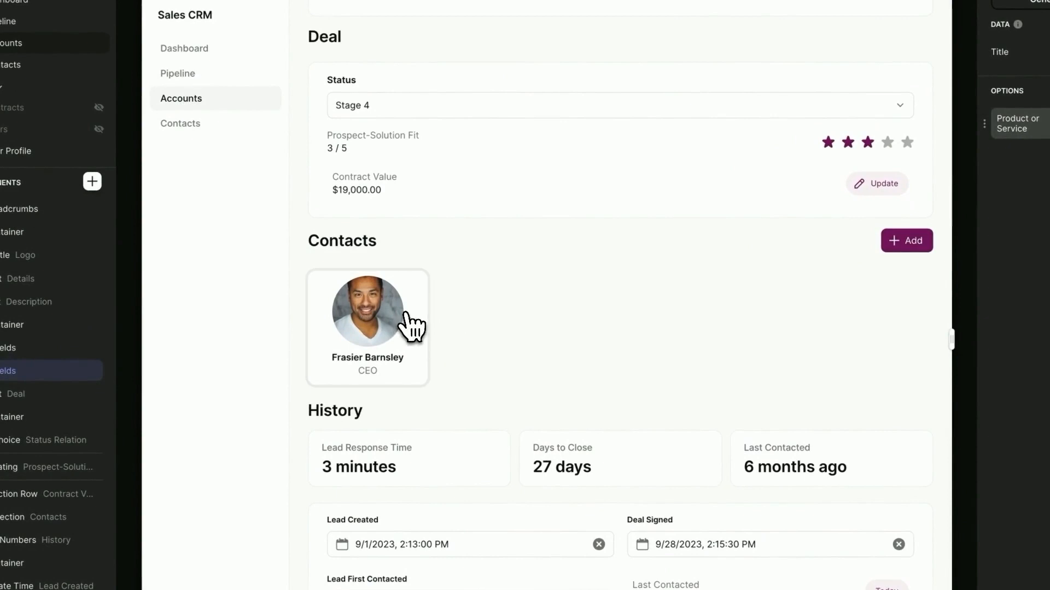
pyautogui.click(368, 312)
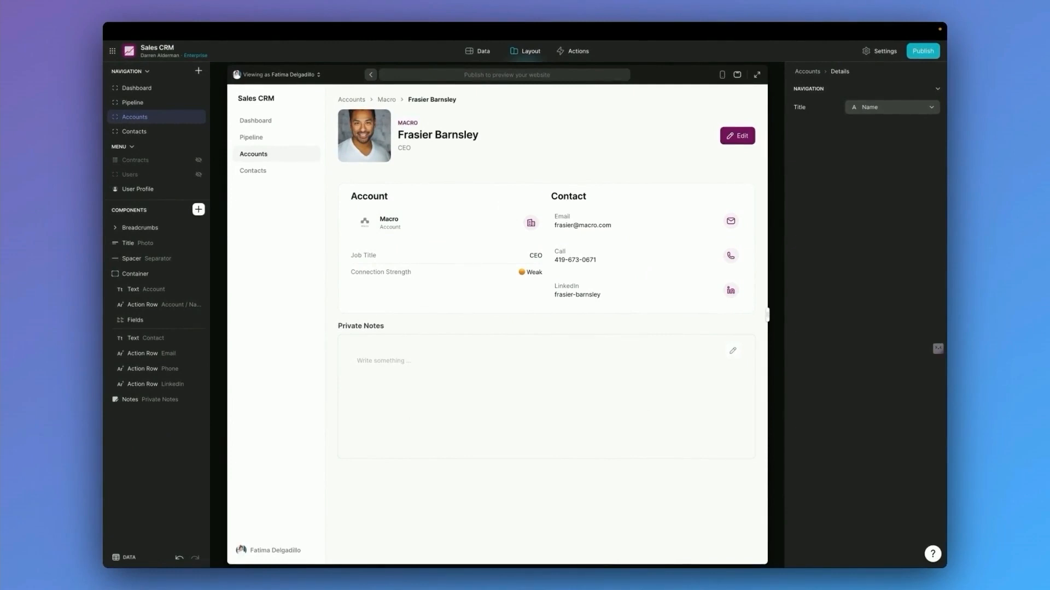
pyautogui.moveTo(287, 293)
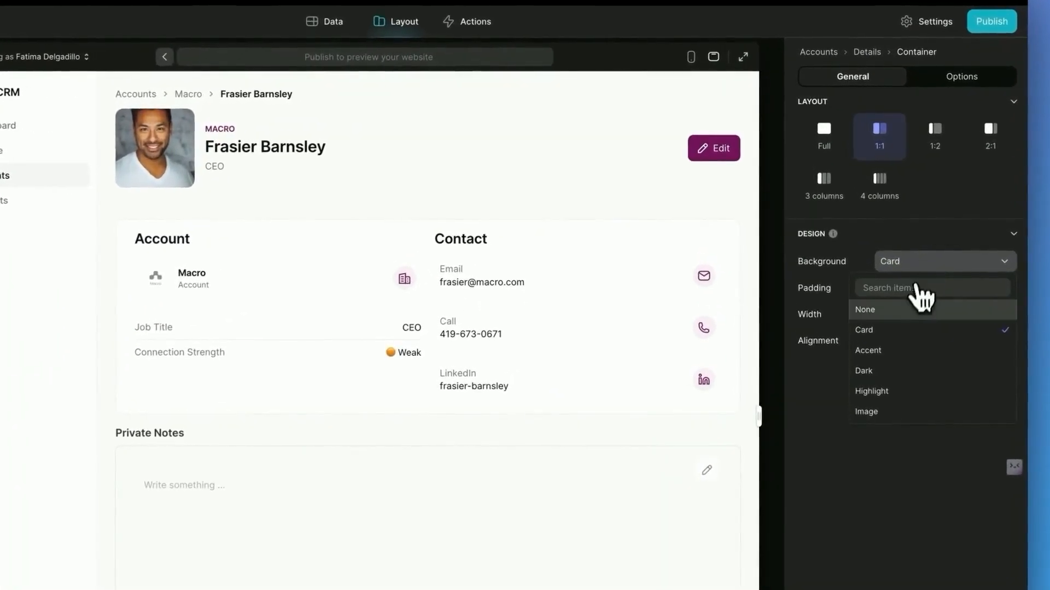
pyautogui.click(867, 350)
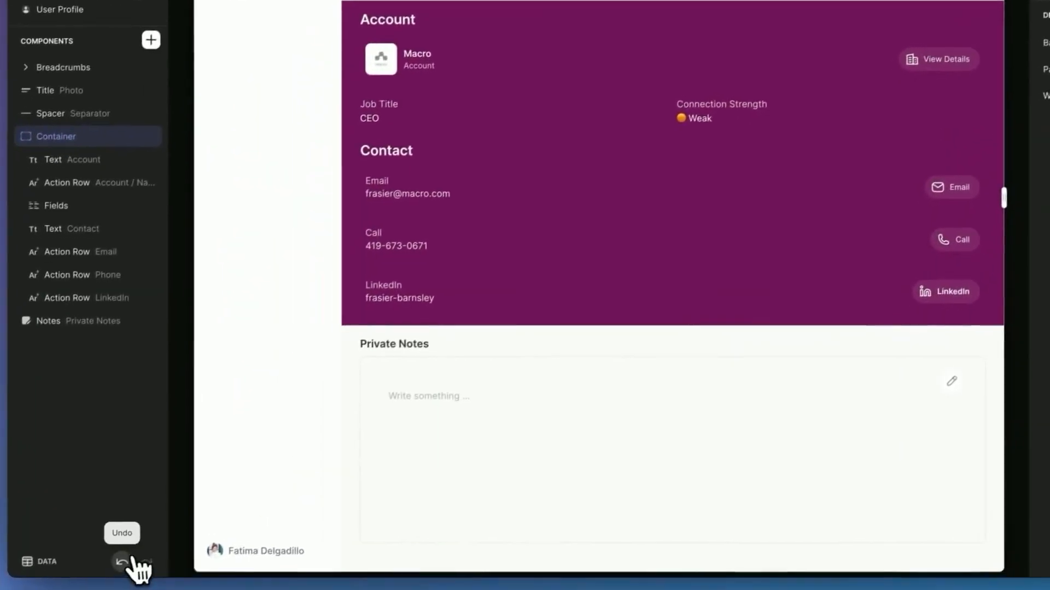
pyautogui.click(135, 560)
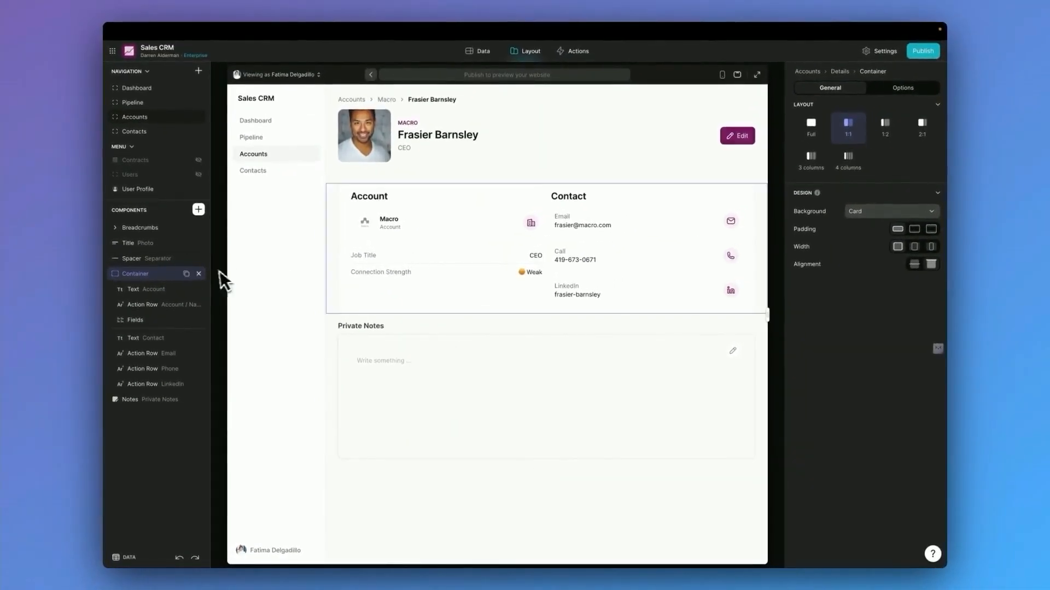
pyautogui.click(133, 242)
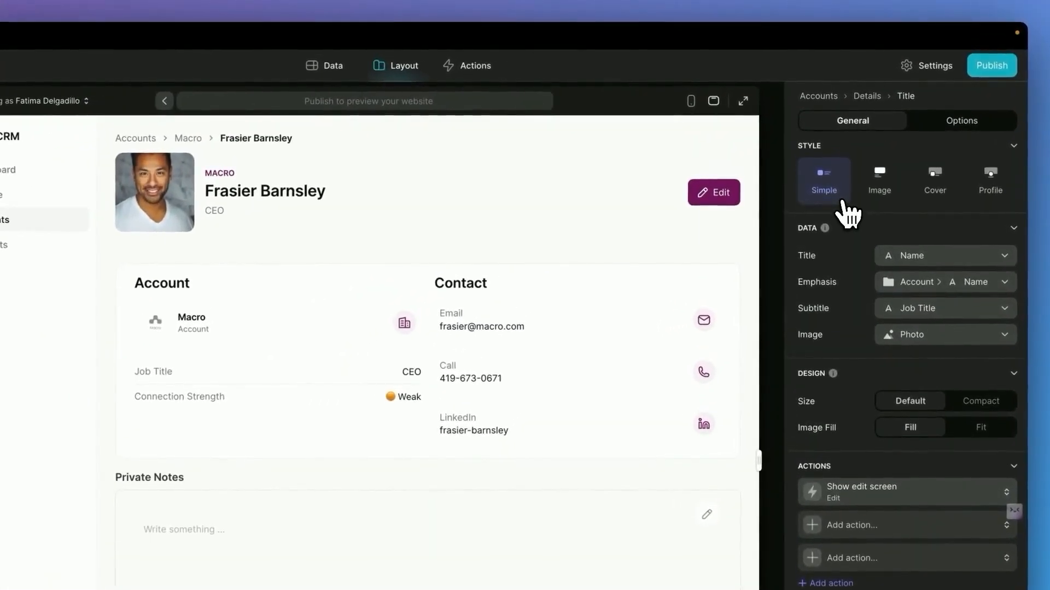
# Step: Restyle the Title header from Simple to Cover, then to Profile
pyautogui.click(935, 179)
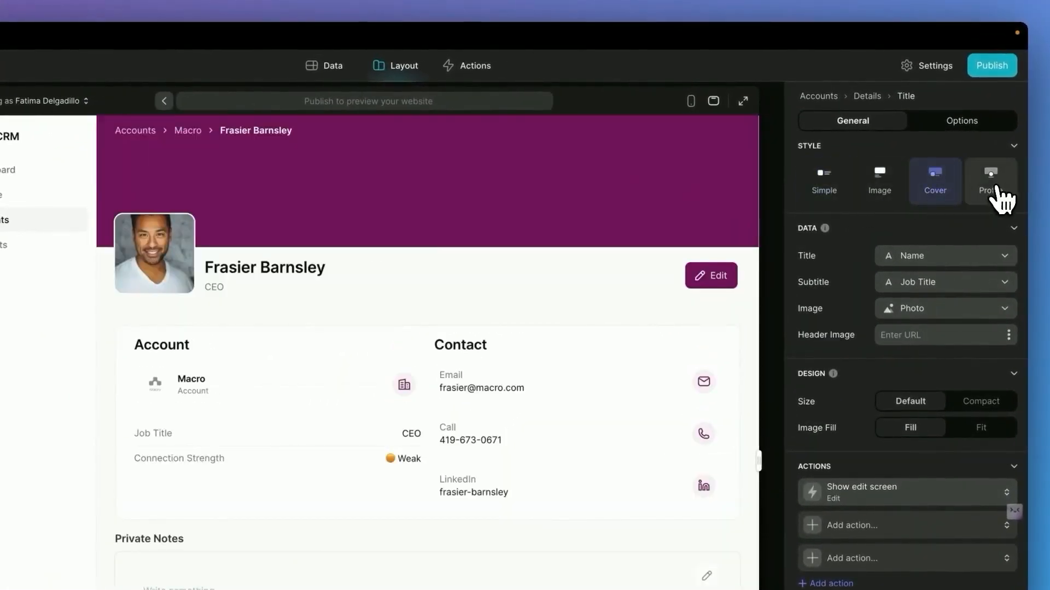
pyautogui.click(989, 180)
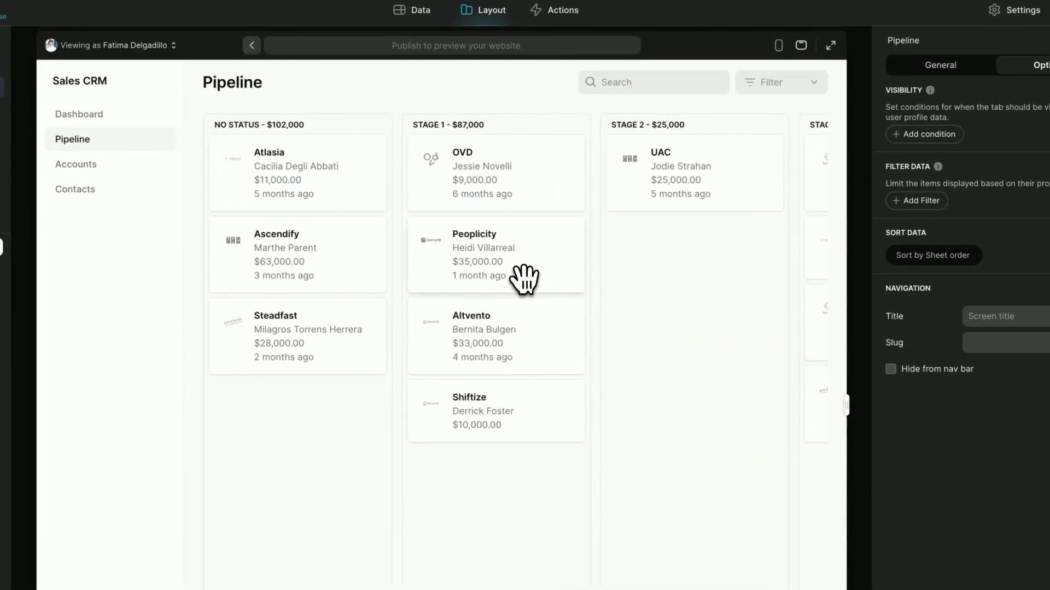
pyautogui.moveTo(528, 189)
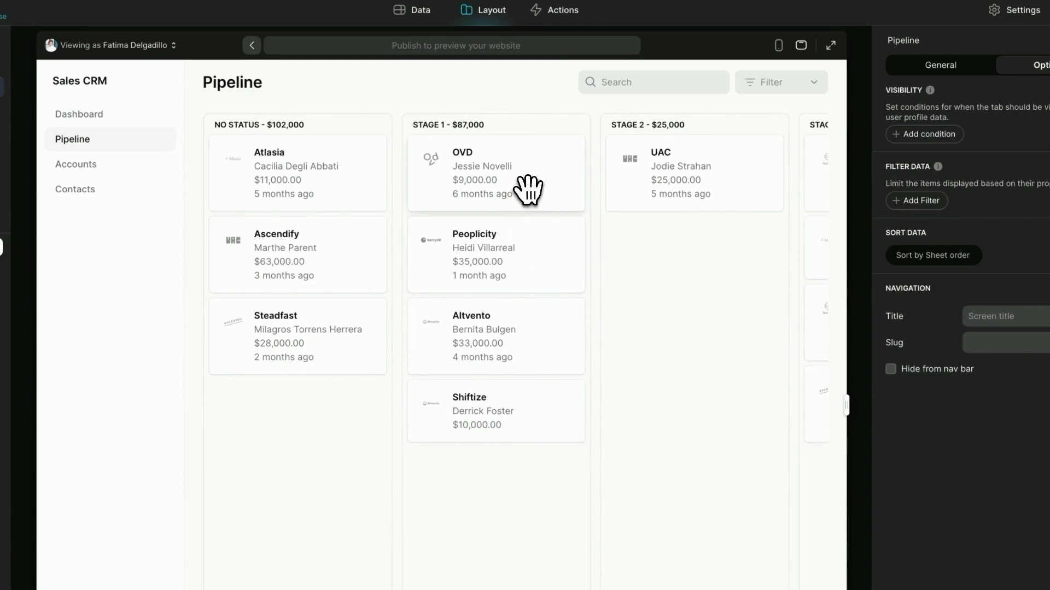
# Step: Review the OVD deal, then drag the UAC card into the Stage 1 pipeline column
pyautogui.click(495, 172)
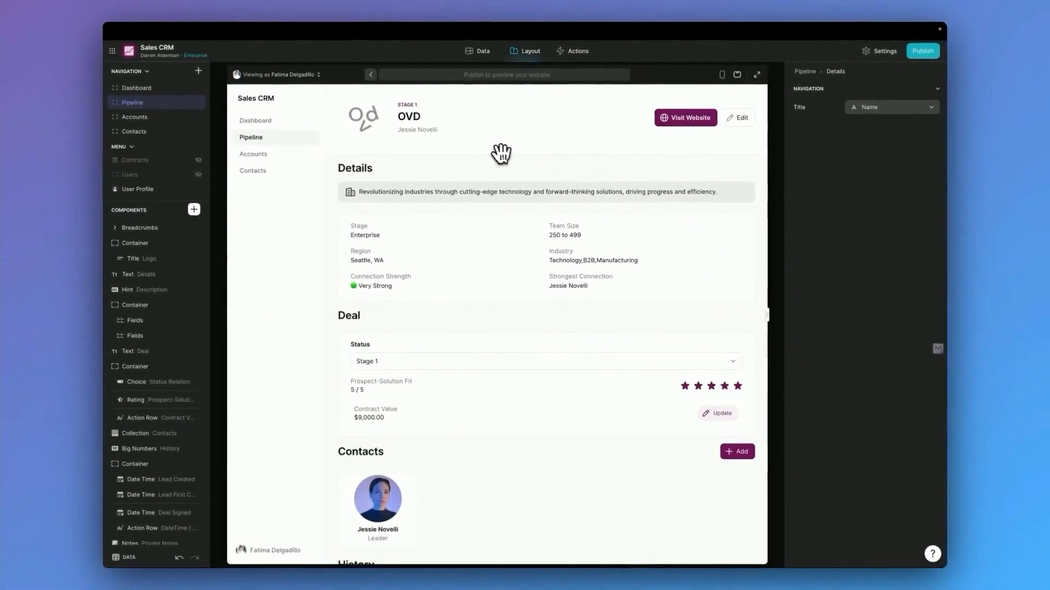
pyautogui.moveTo(467, 122)
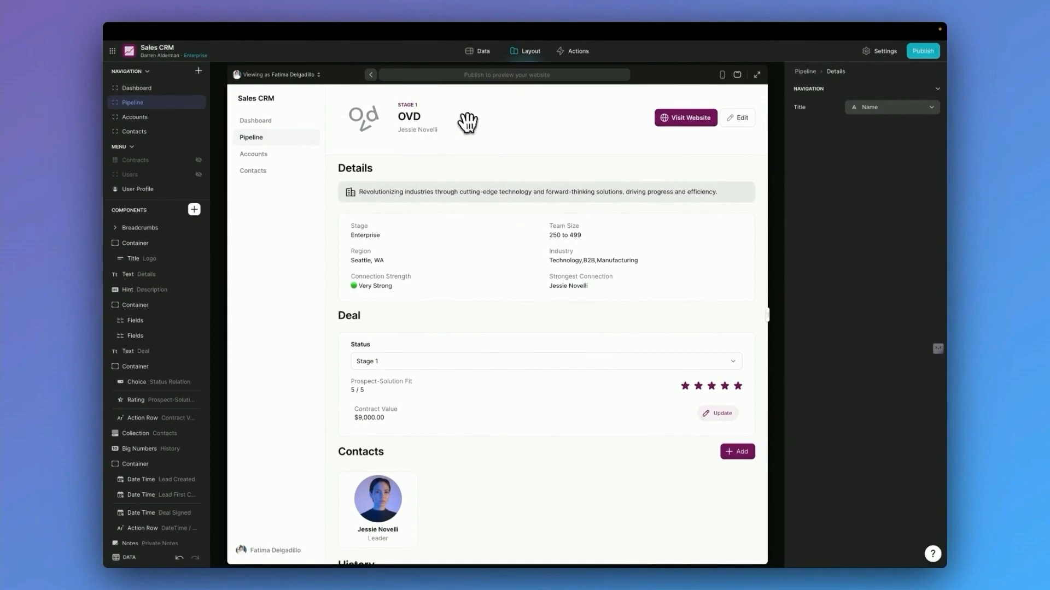
pyautogui.moveTo(419, 127)
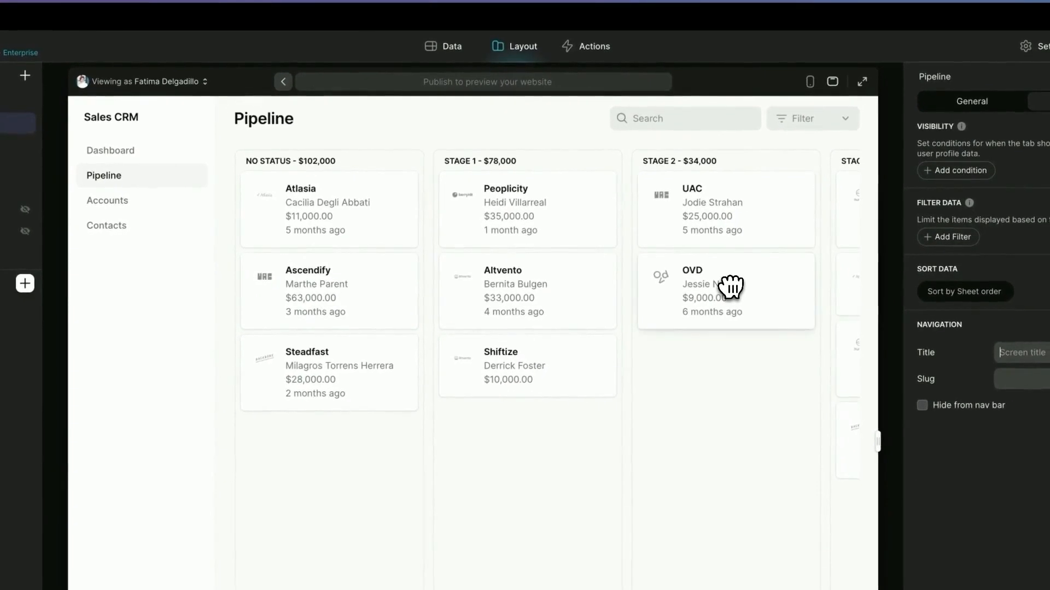
pyautogui.hscroll(3)
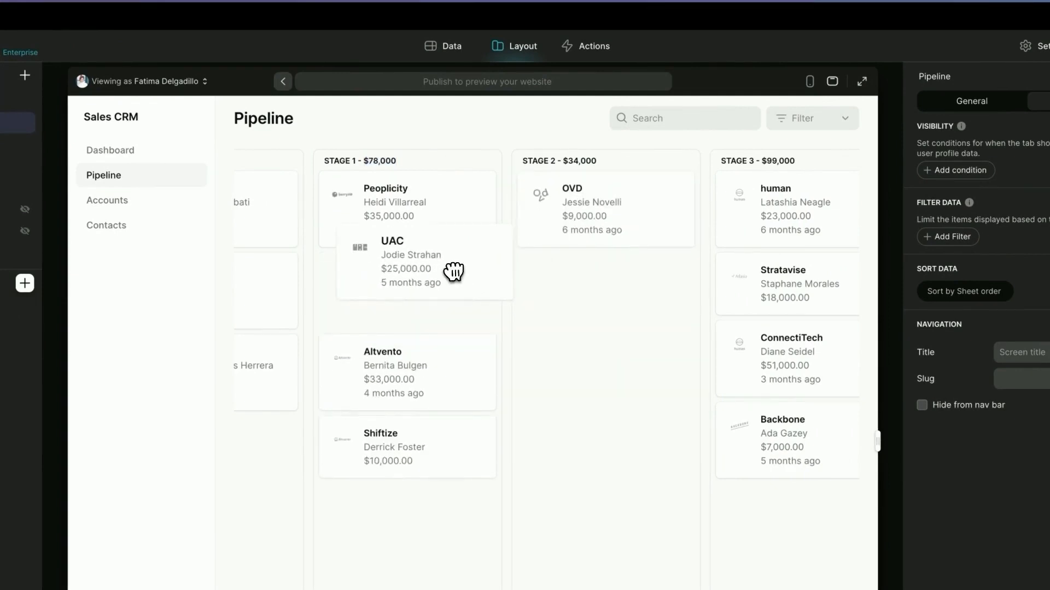
pyautogui.moveTo(591, 203); pyautogui.dragTo(407, 275)
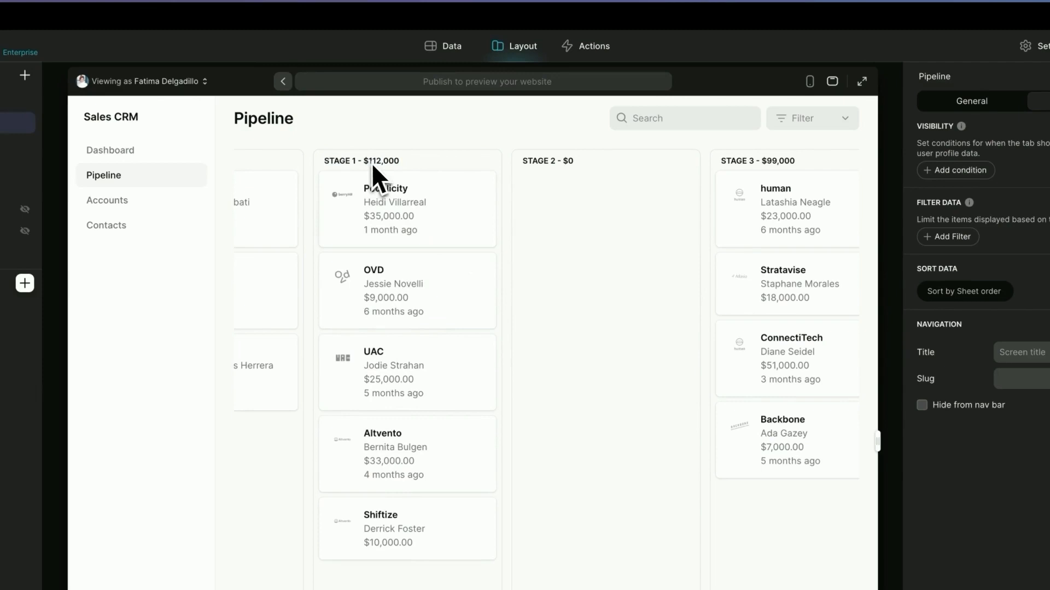
pyautogui.moveTo(477, 170)
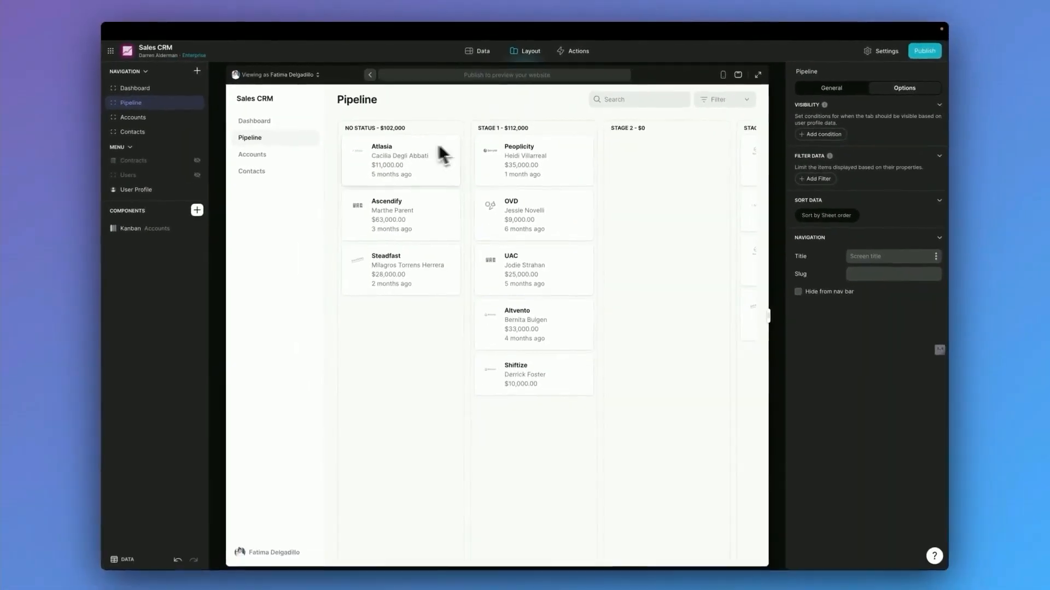
# Step: Show the Dashboard with sales metrics, pipeline donut and monthly sales charts
pyautogui.click(135, 87)
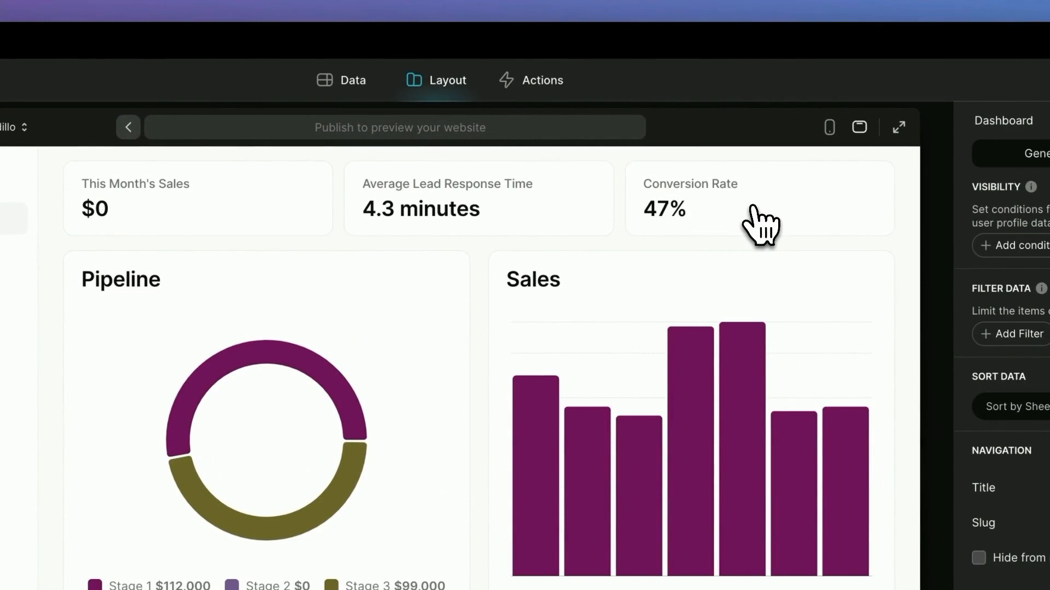
pyautogui.moveTo(675, 275)
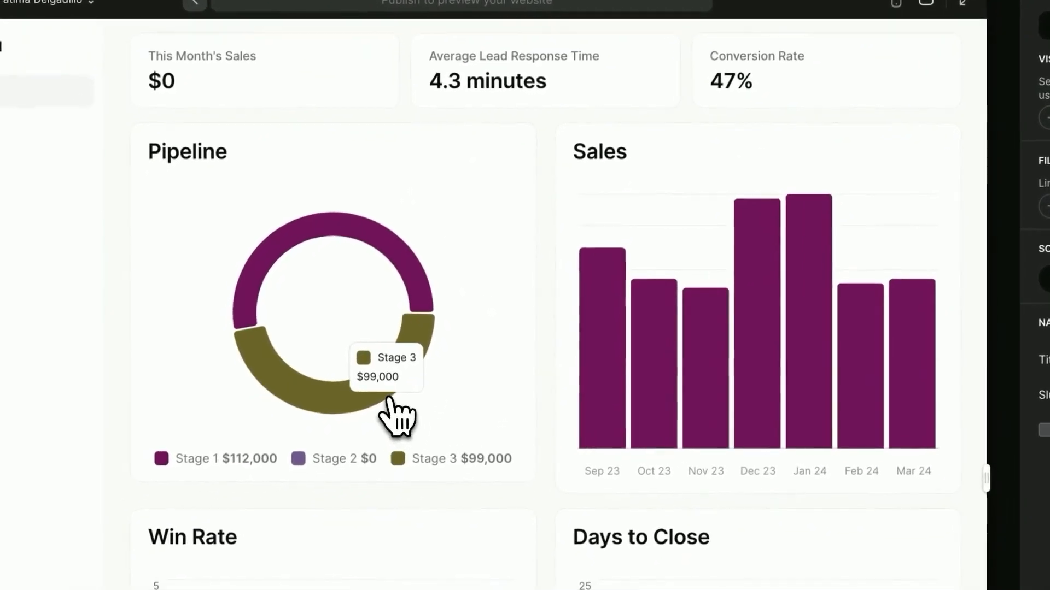
pyautogui.moveTo(354, 258)
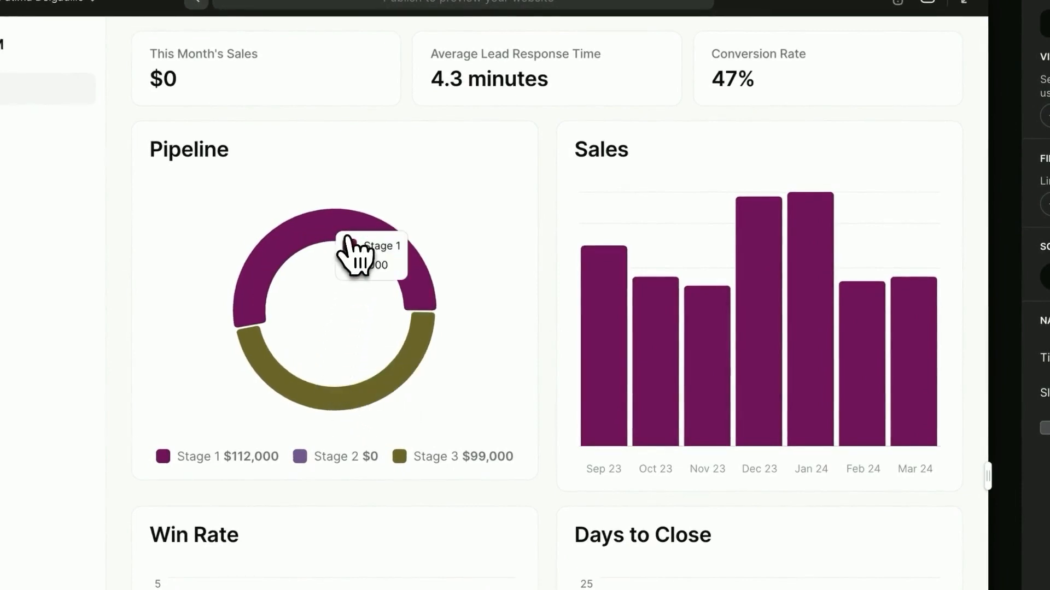
pyautogui.moveTo(602, 318)
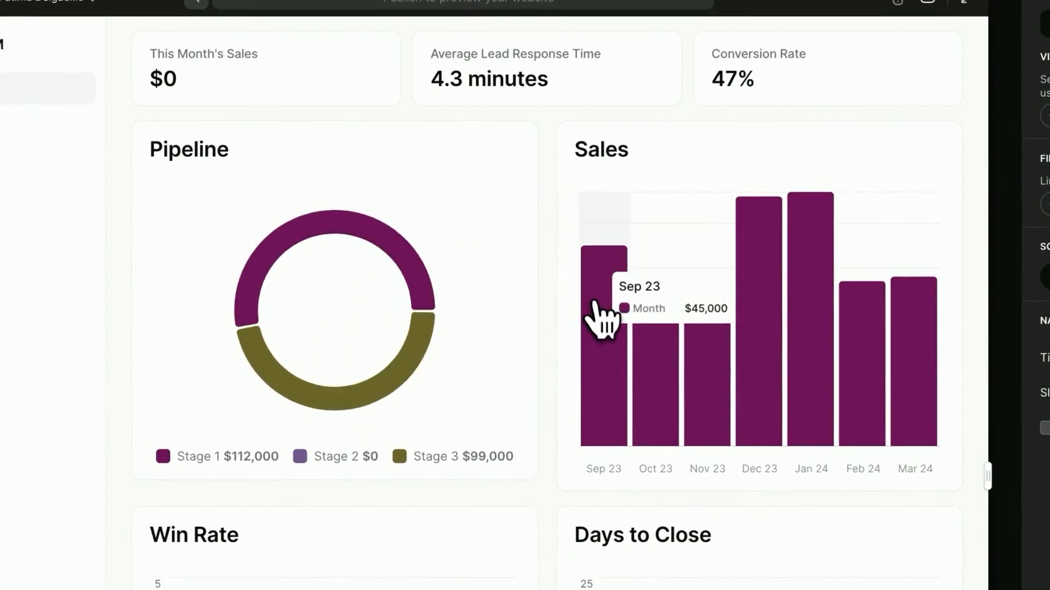
pyautogui.scroll(-3)
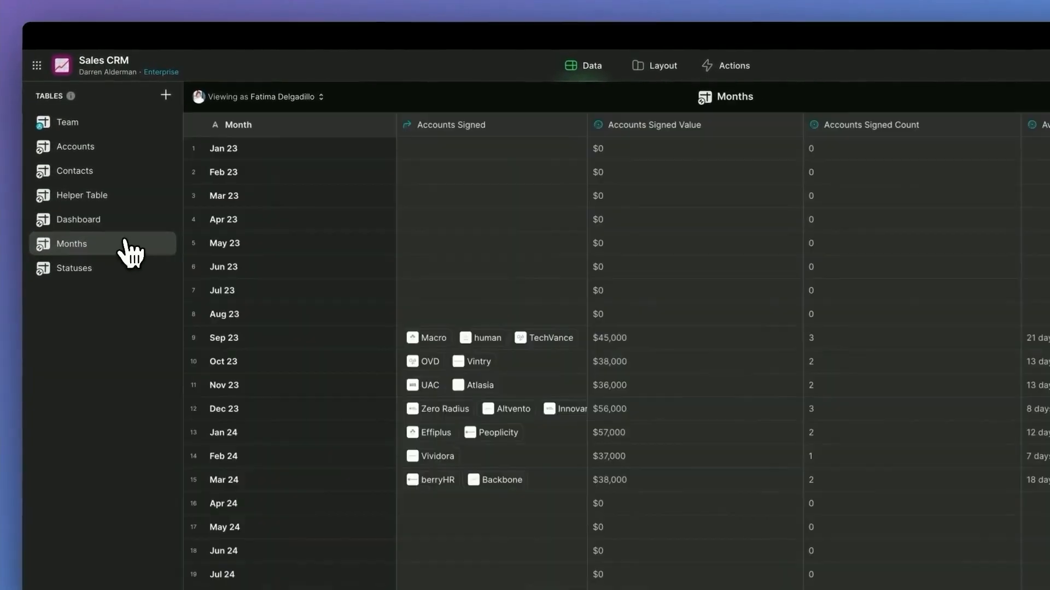
# Step: View the Statuses table of accounts by pipeline stage, then head to the user profile screen
pyautogui.click(73, 269)
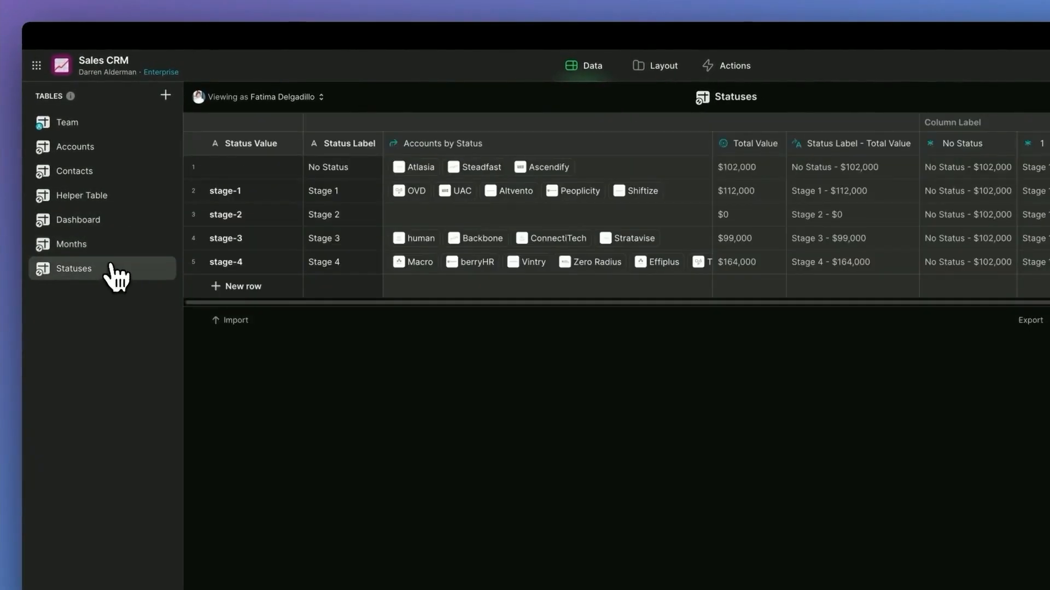
pyautogui.click(663, 64)
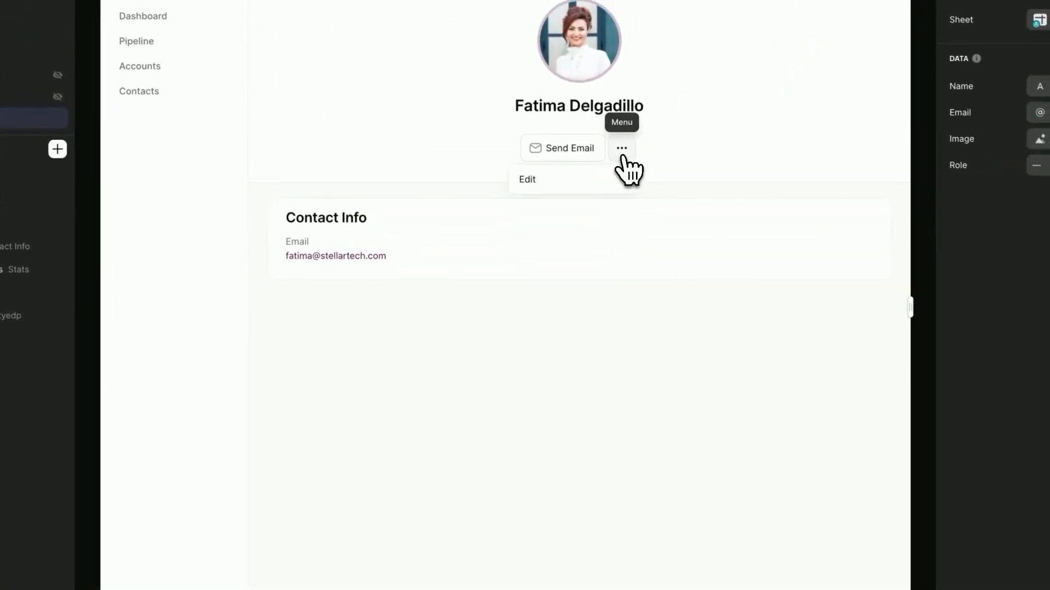
pyautogui.click(527, 178)
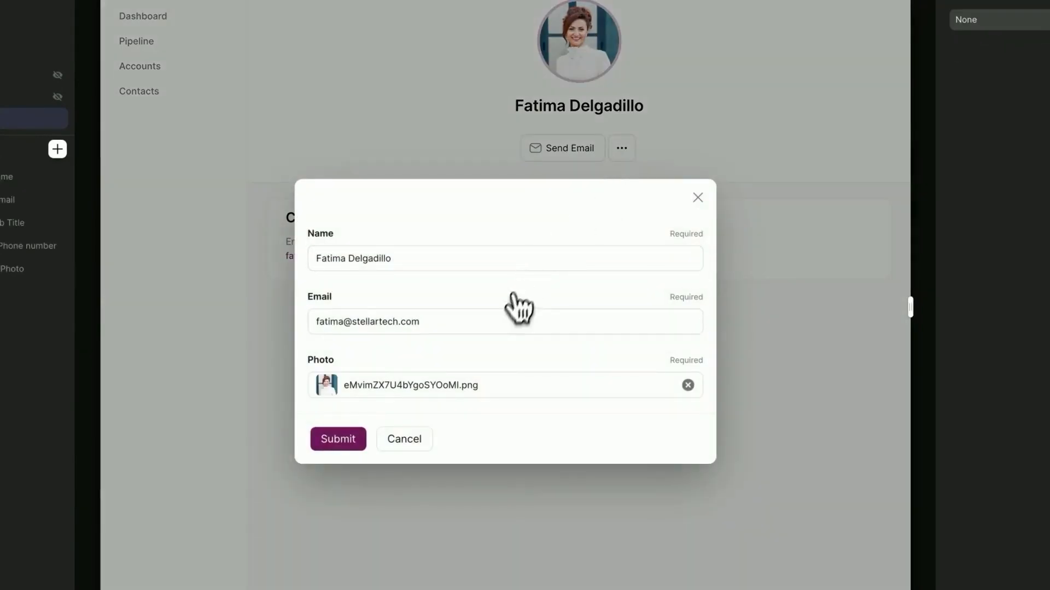